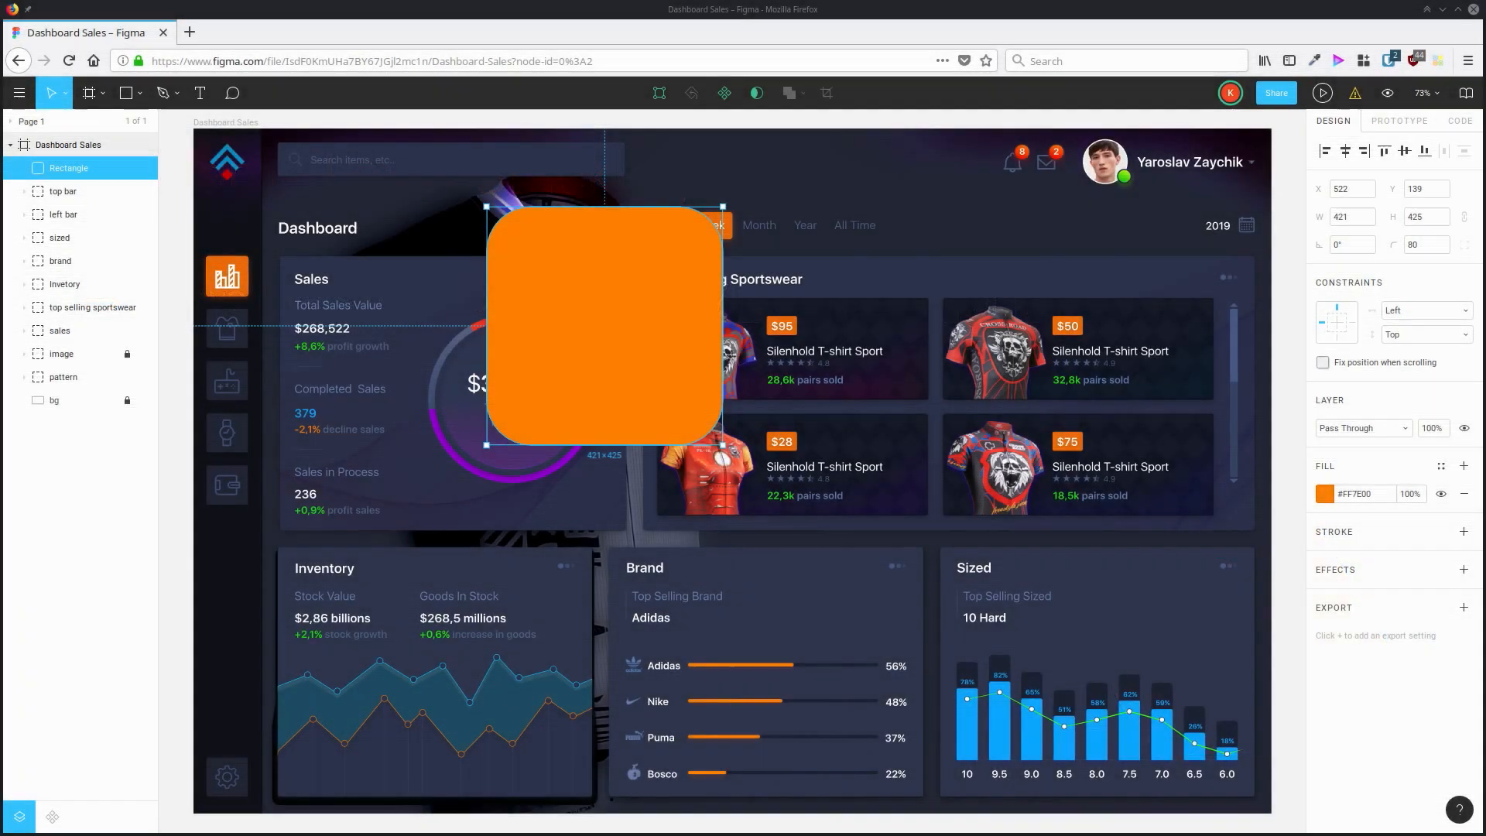
pyautogui.moveTo(19, 92)
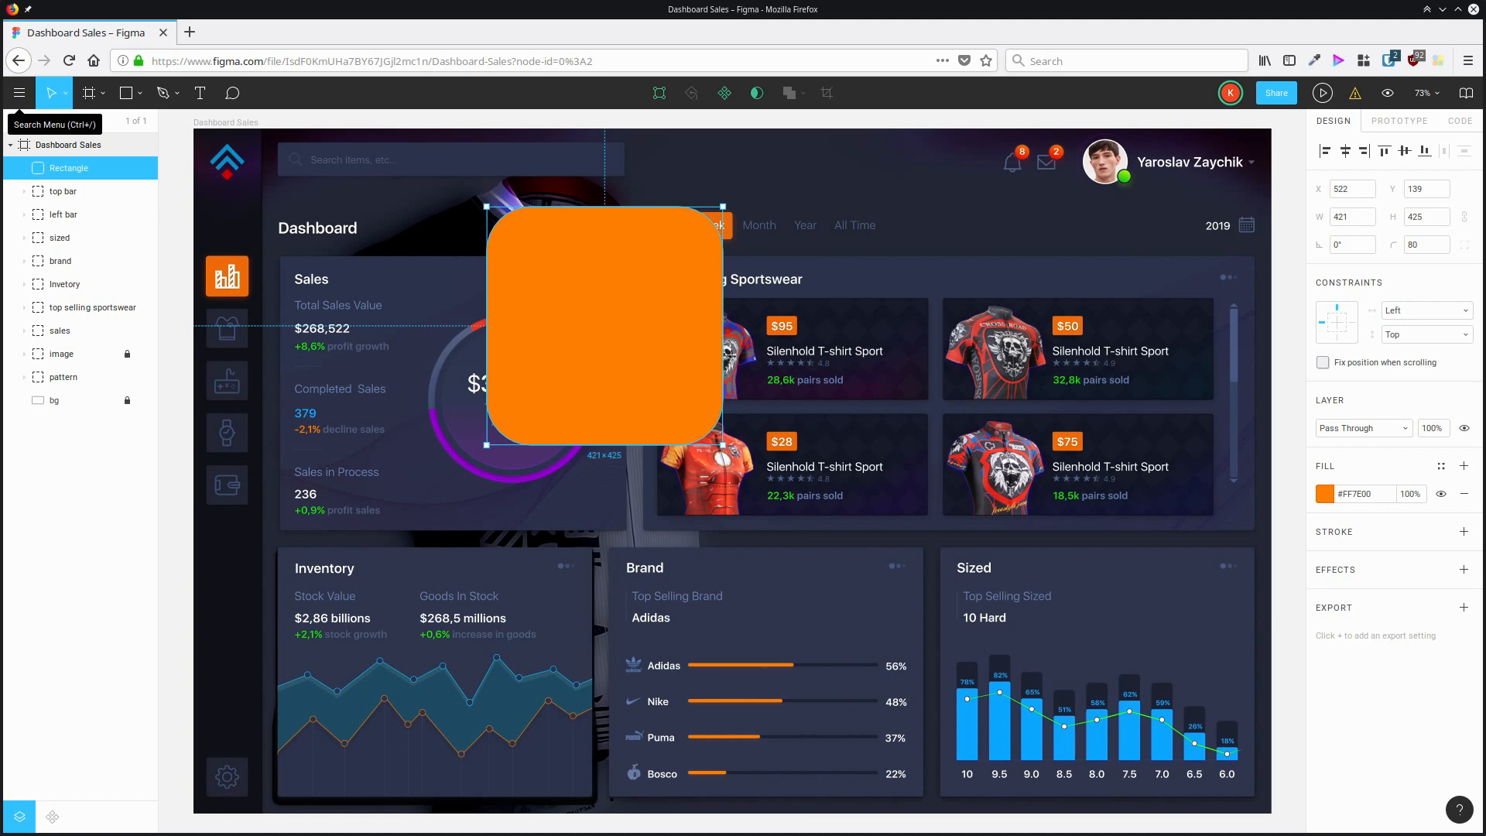